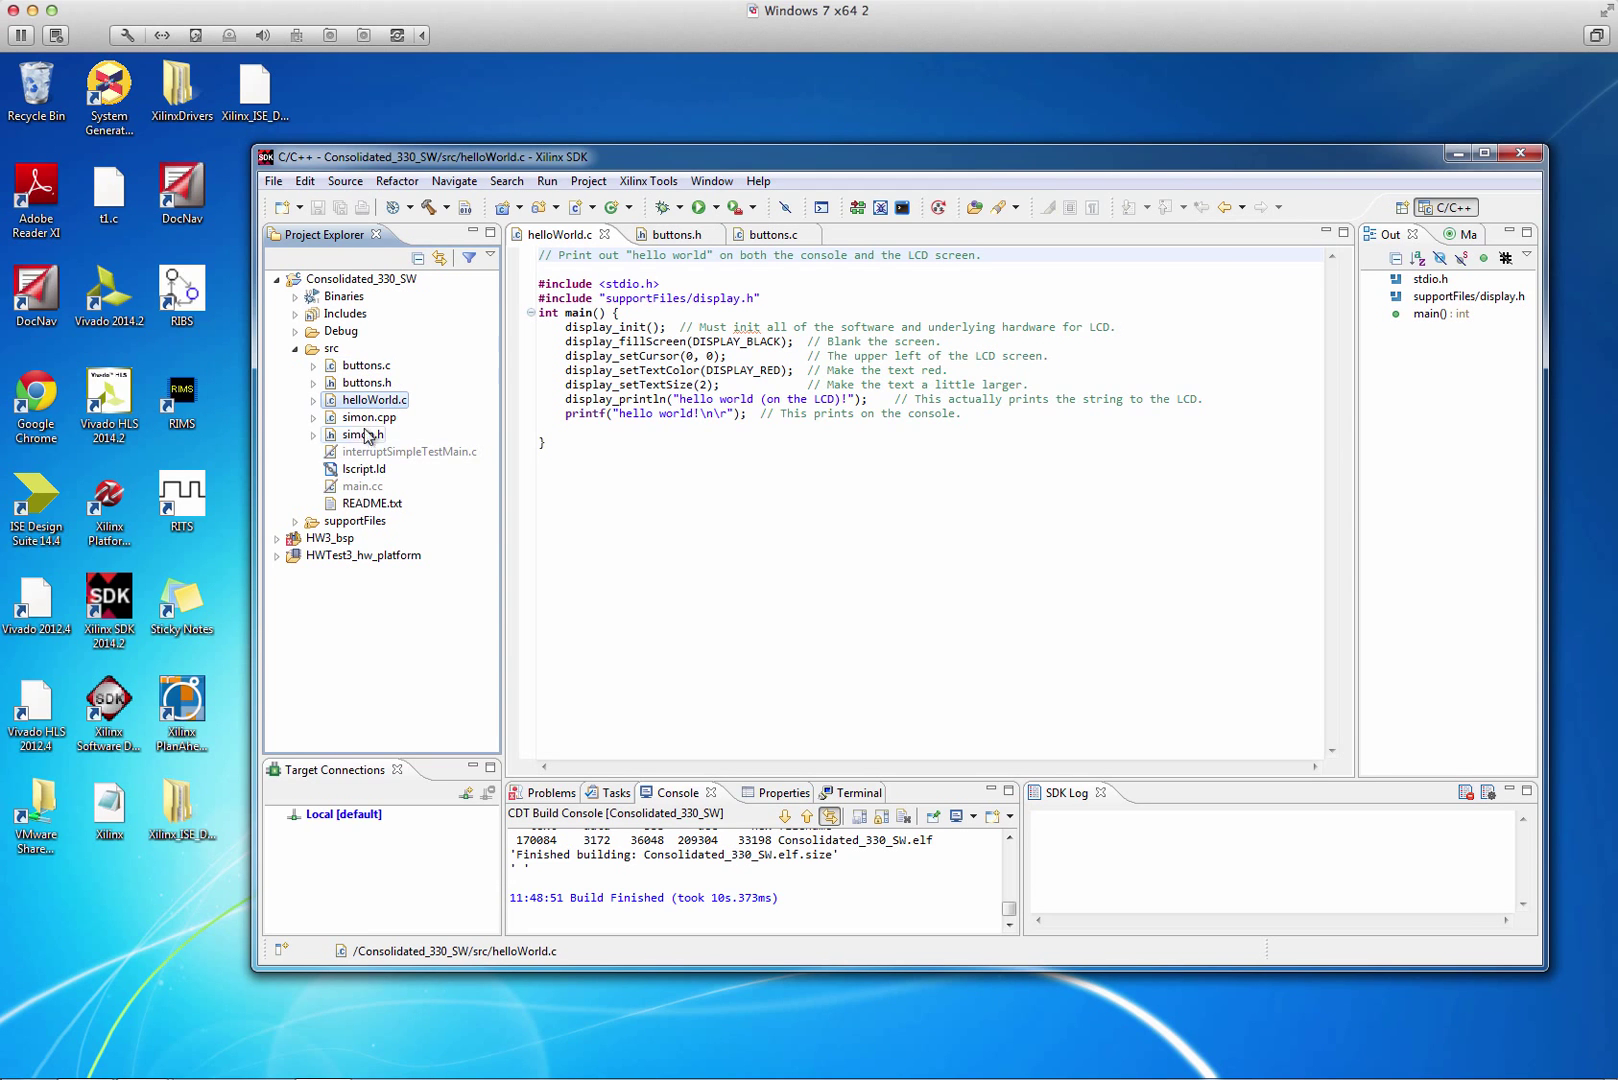
- Tick 'Exclude resource from build' in helloWorld.c's Properties and confirm with OK
click(366, 366)
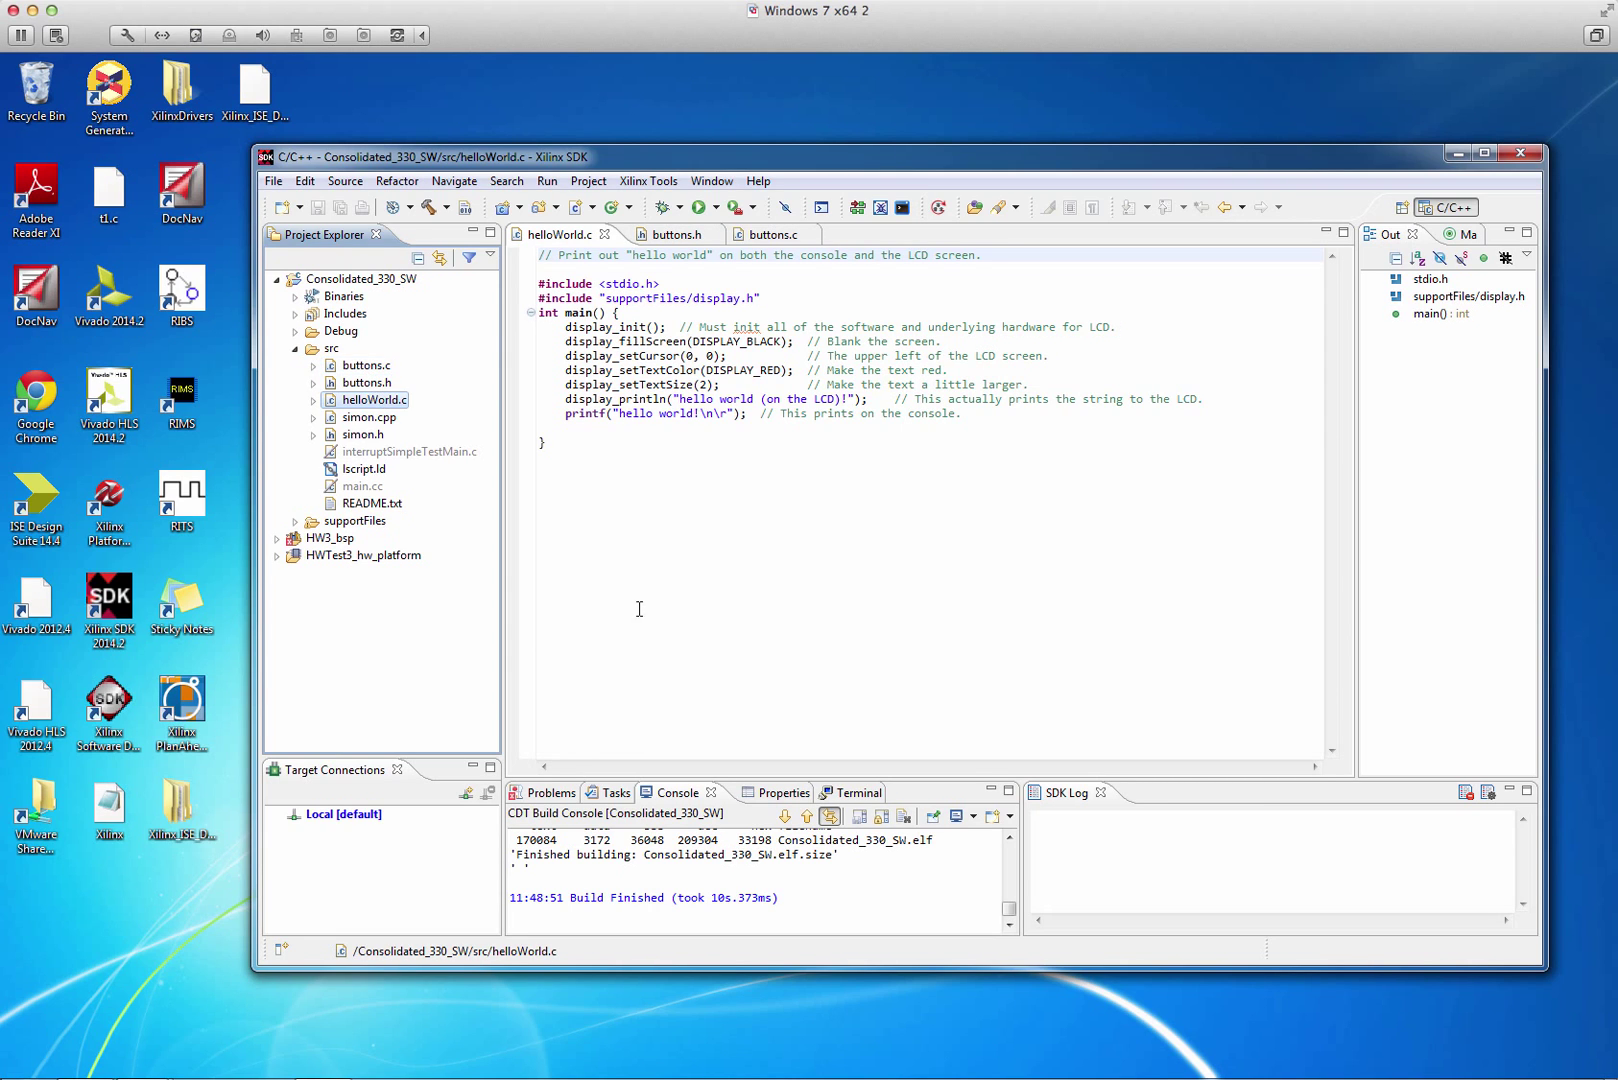
mouse_move(658, 540)
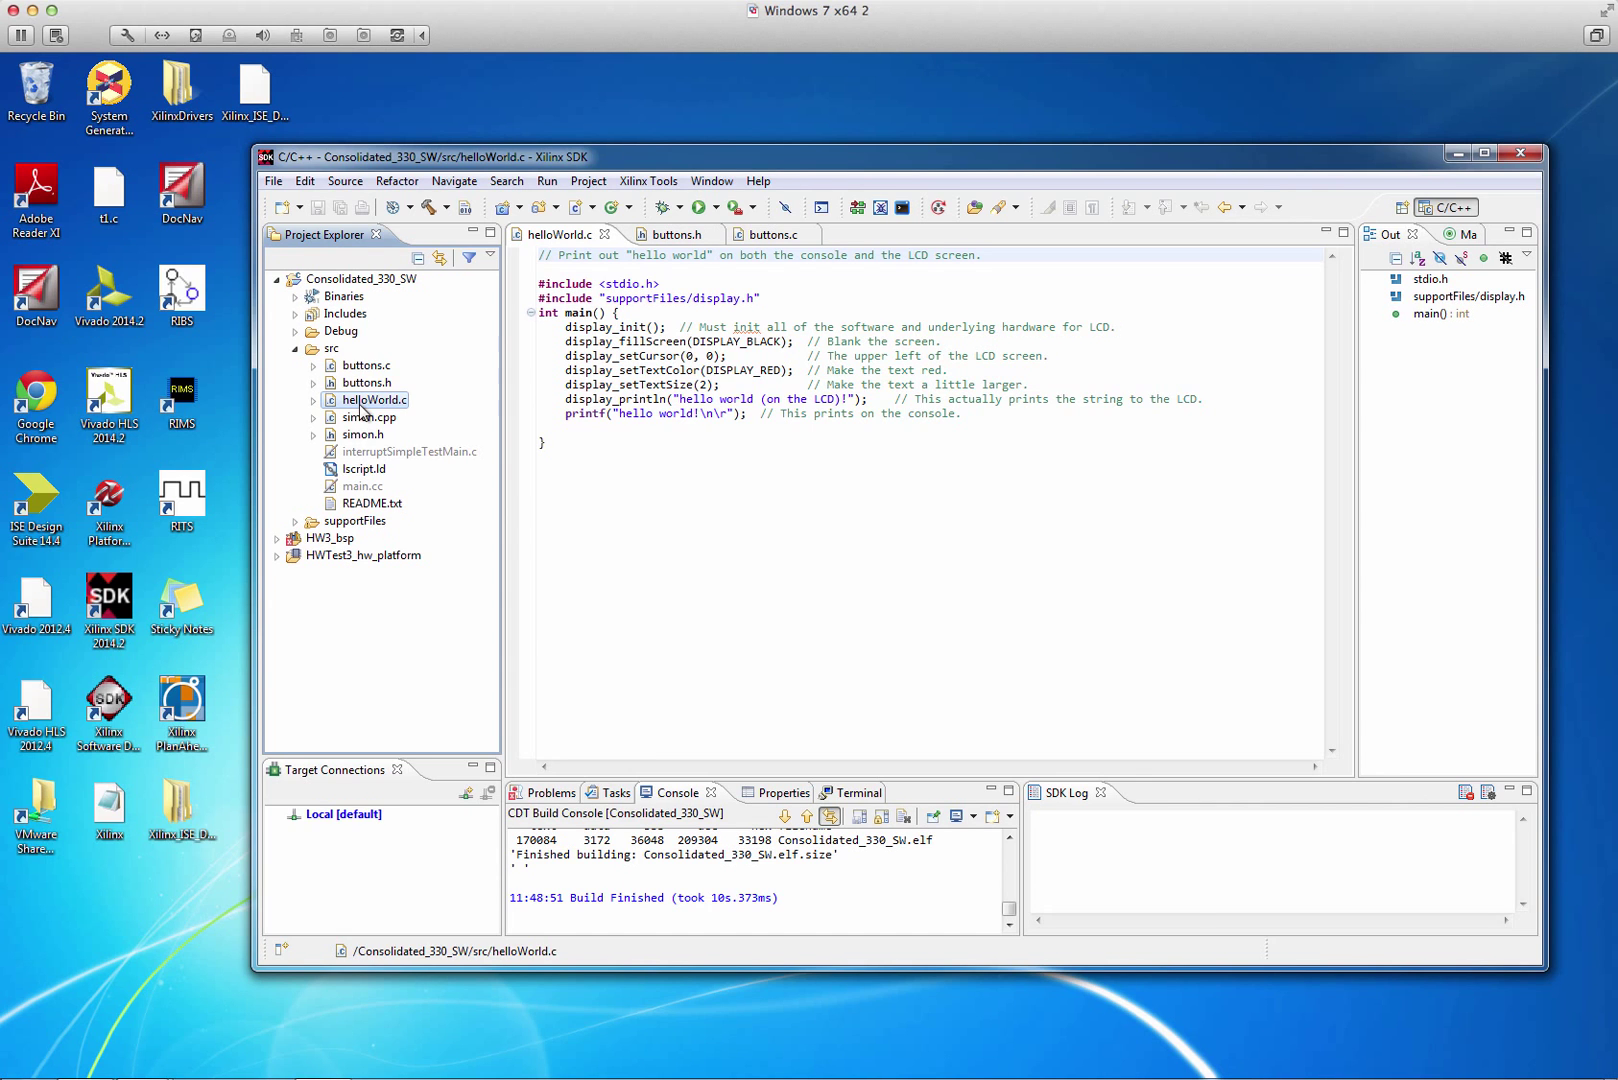
right_click(372, 400)
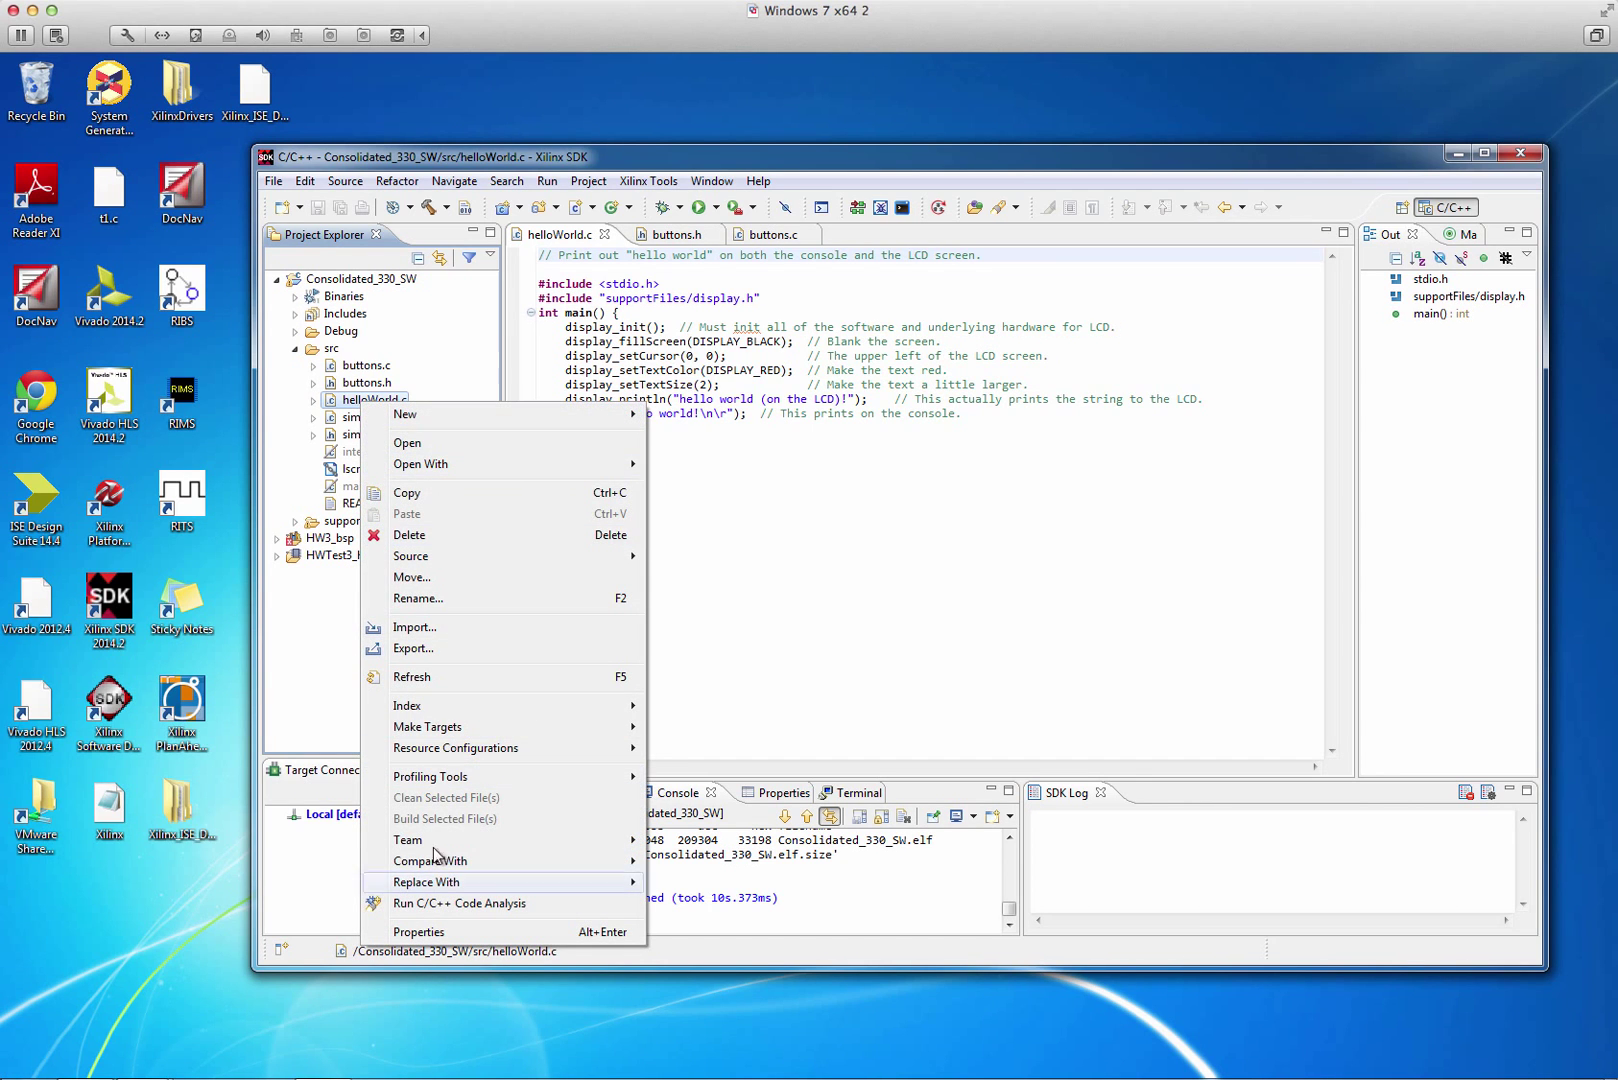
click(418, 932)
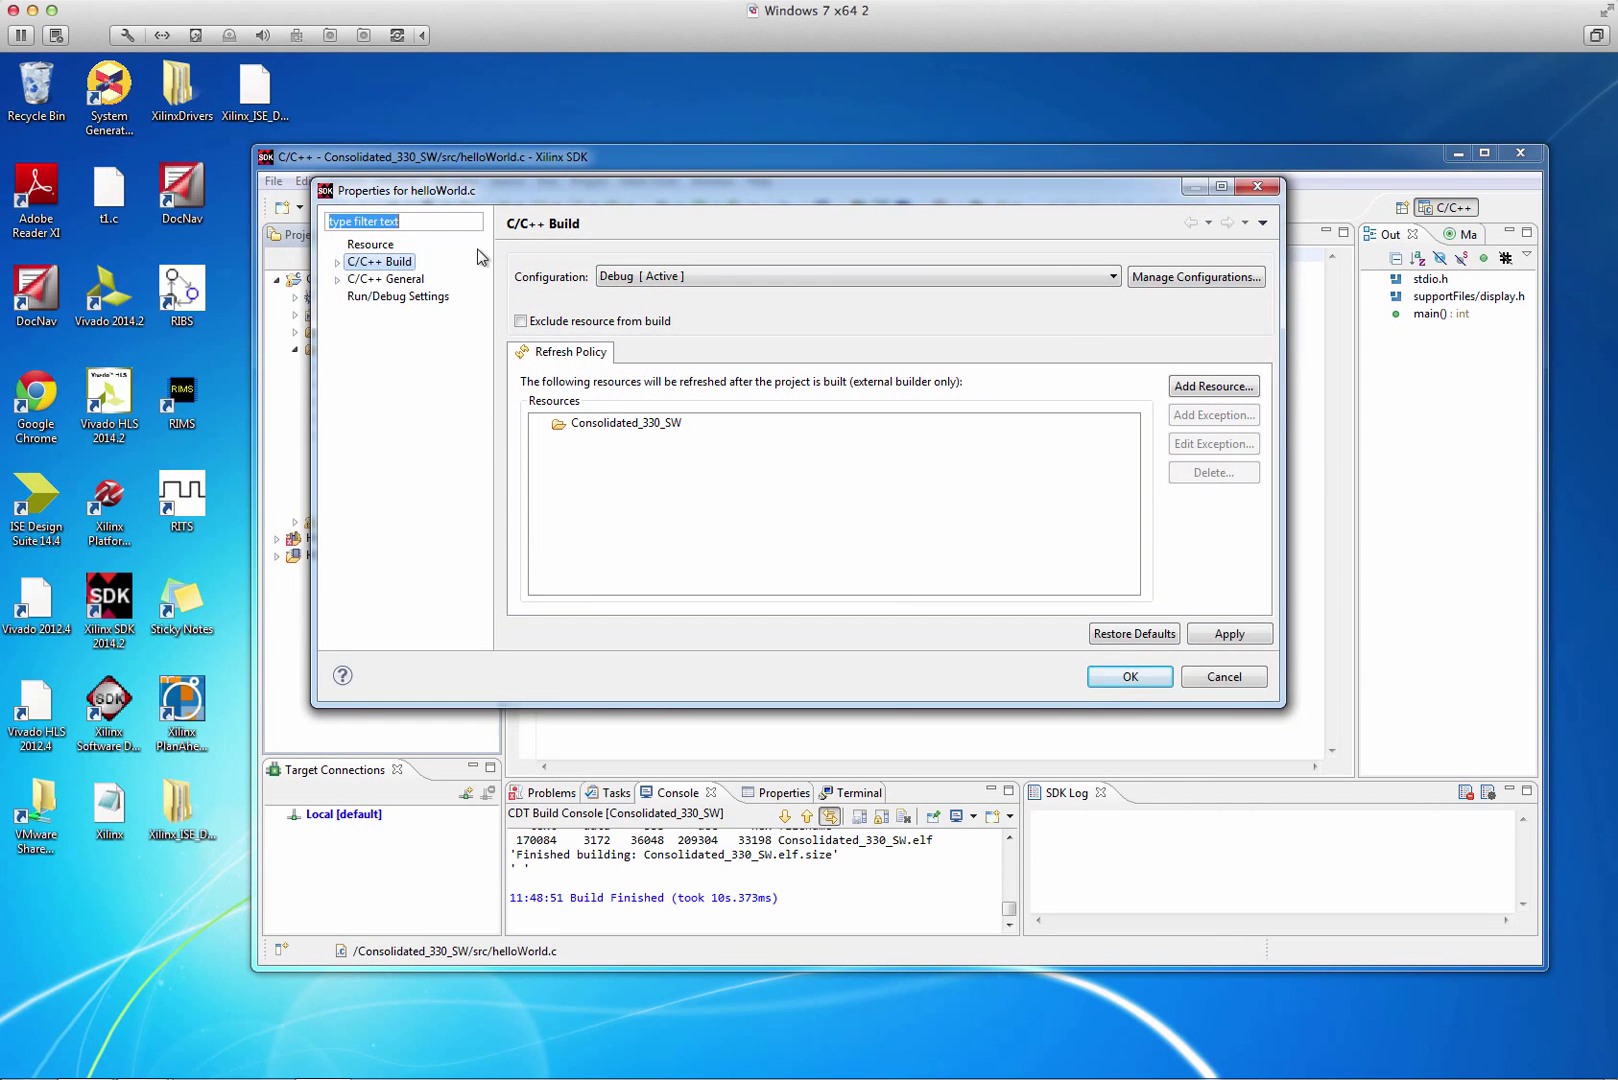
mouse_move(510, 454)
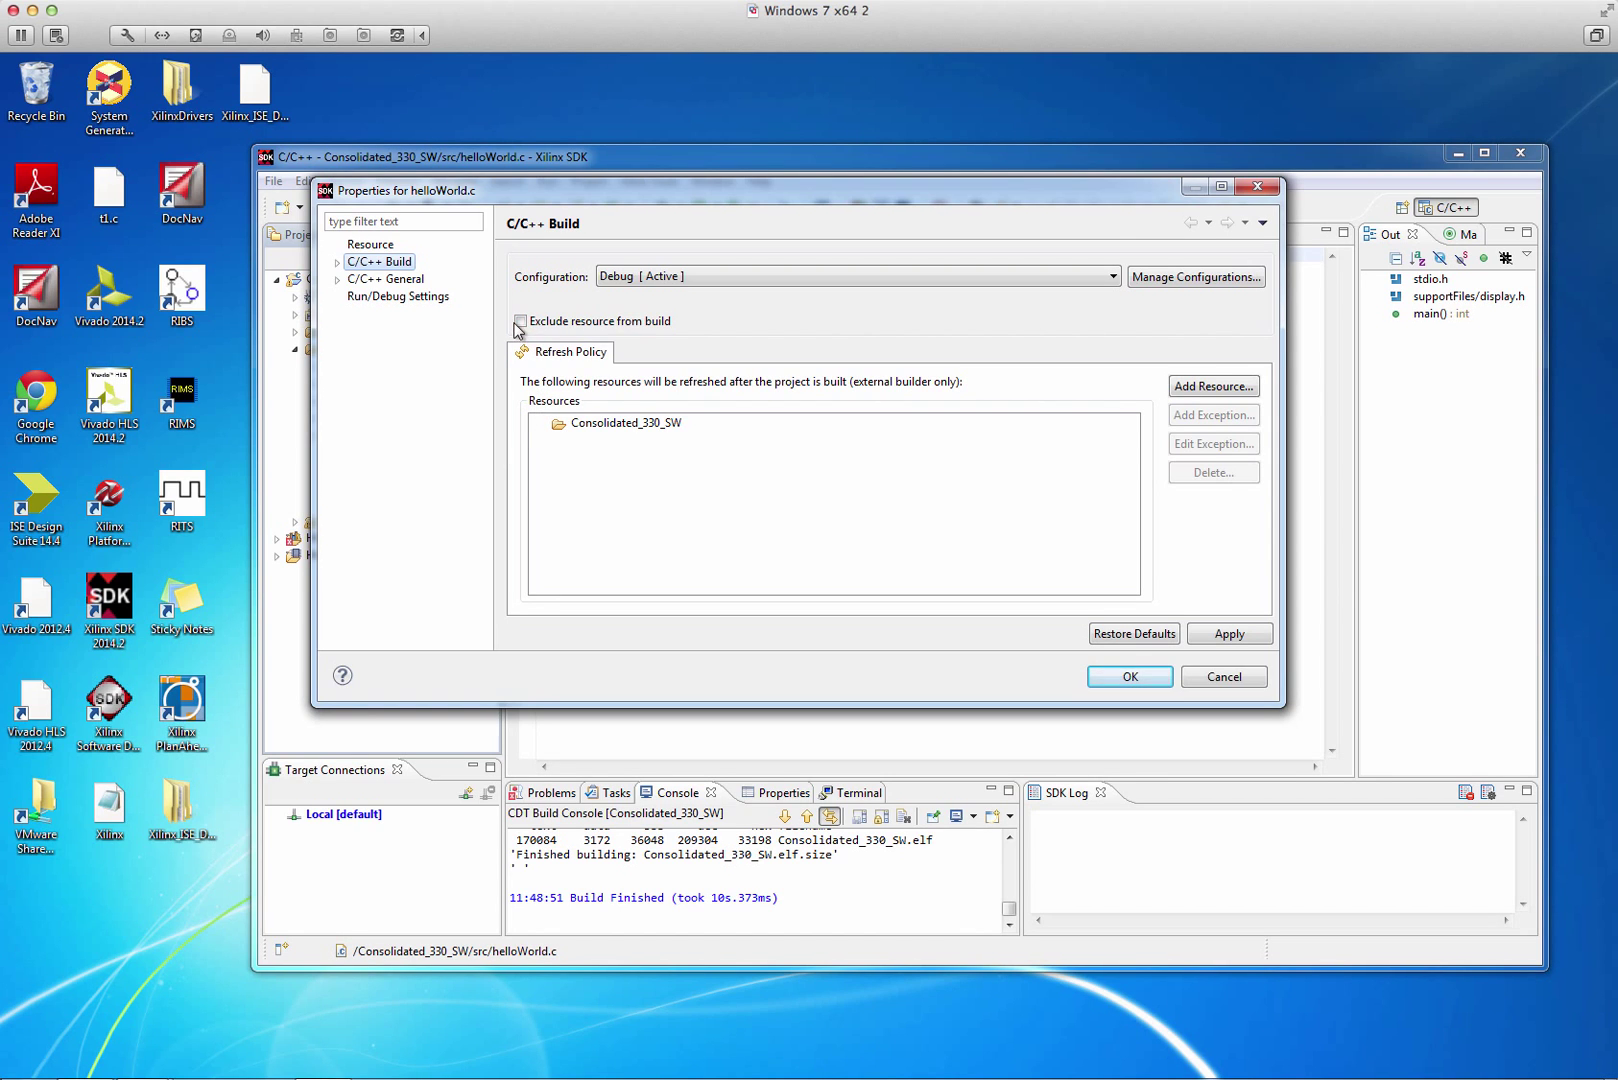
click(520, 320)
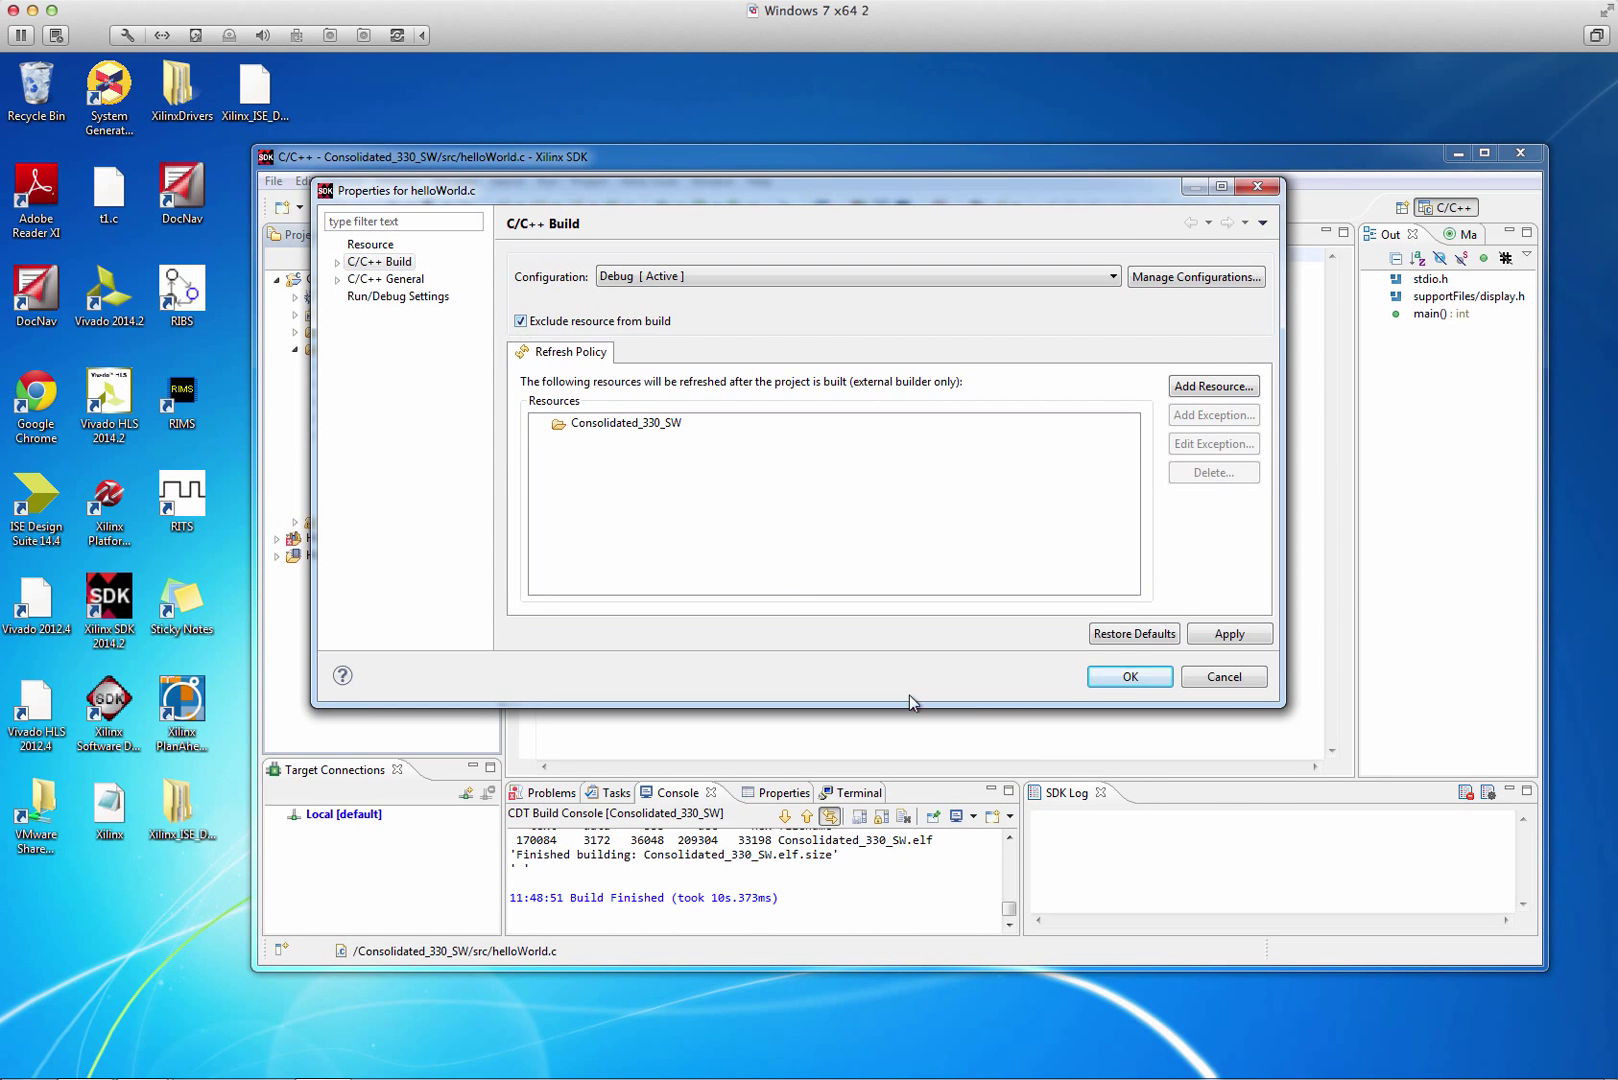
click(1128, 676)
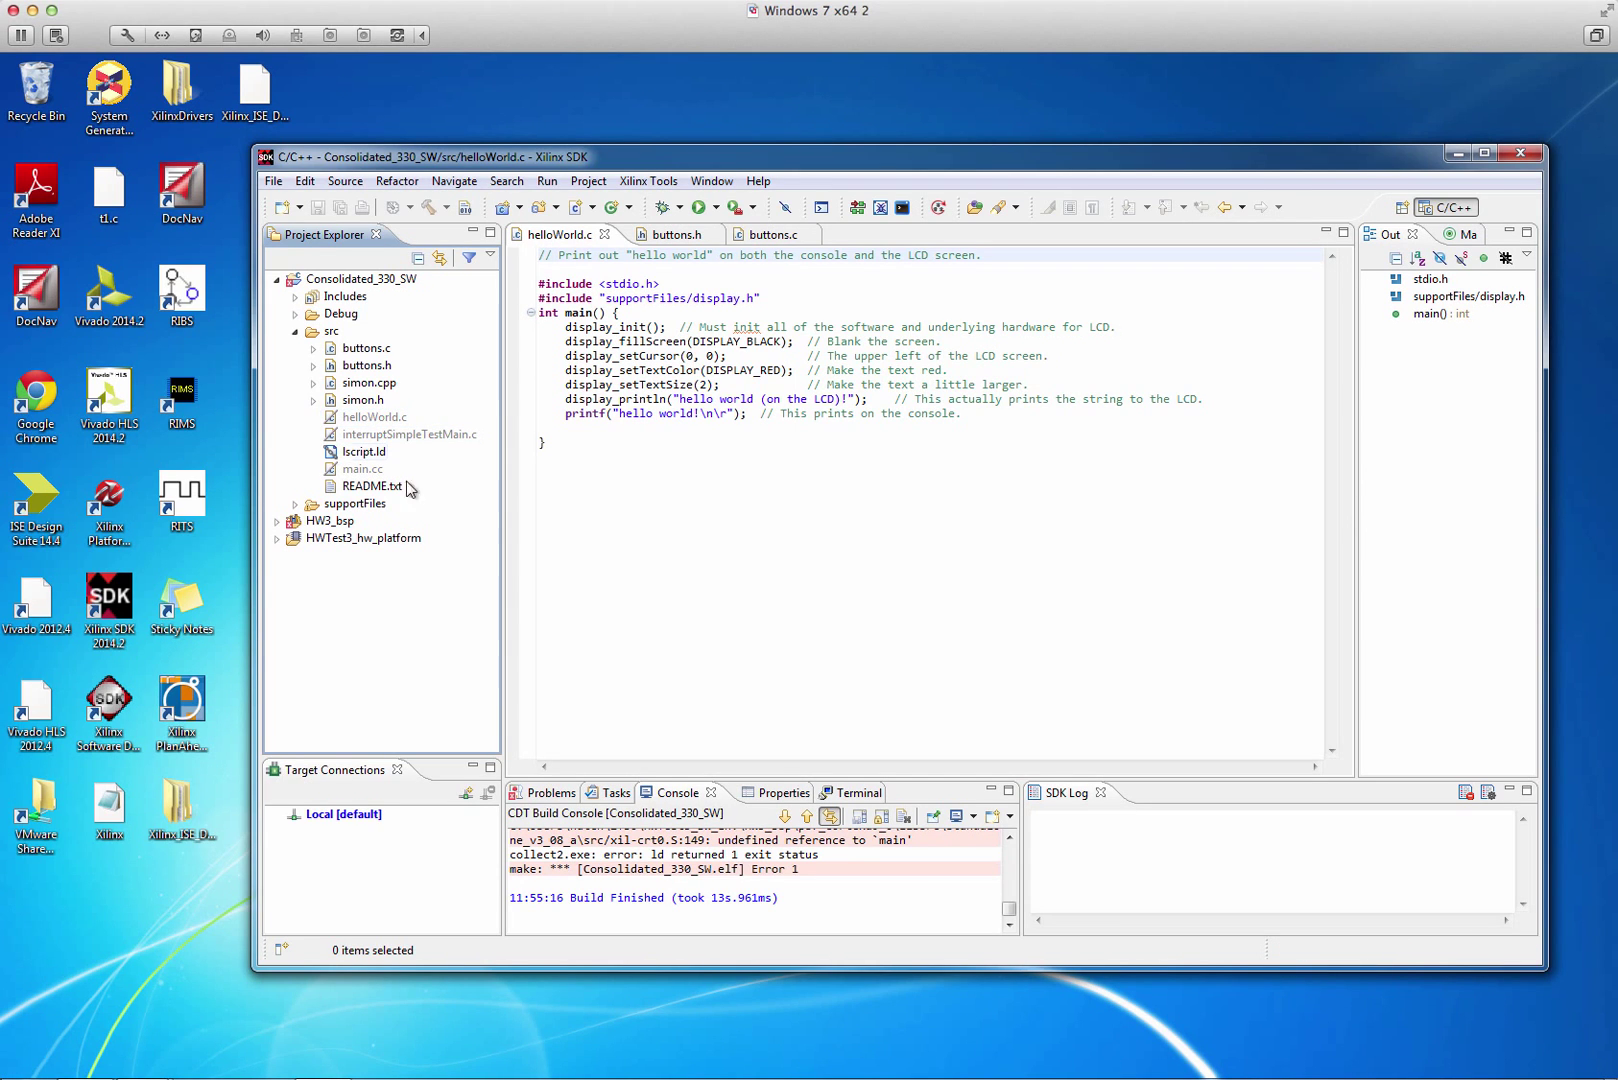
mouse_move(436, 460)
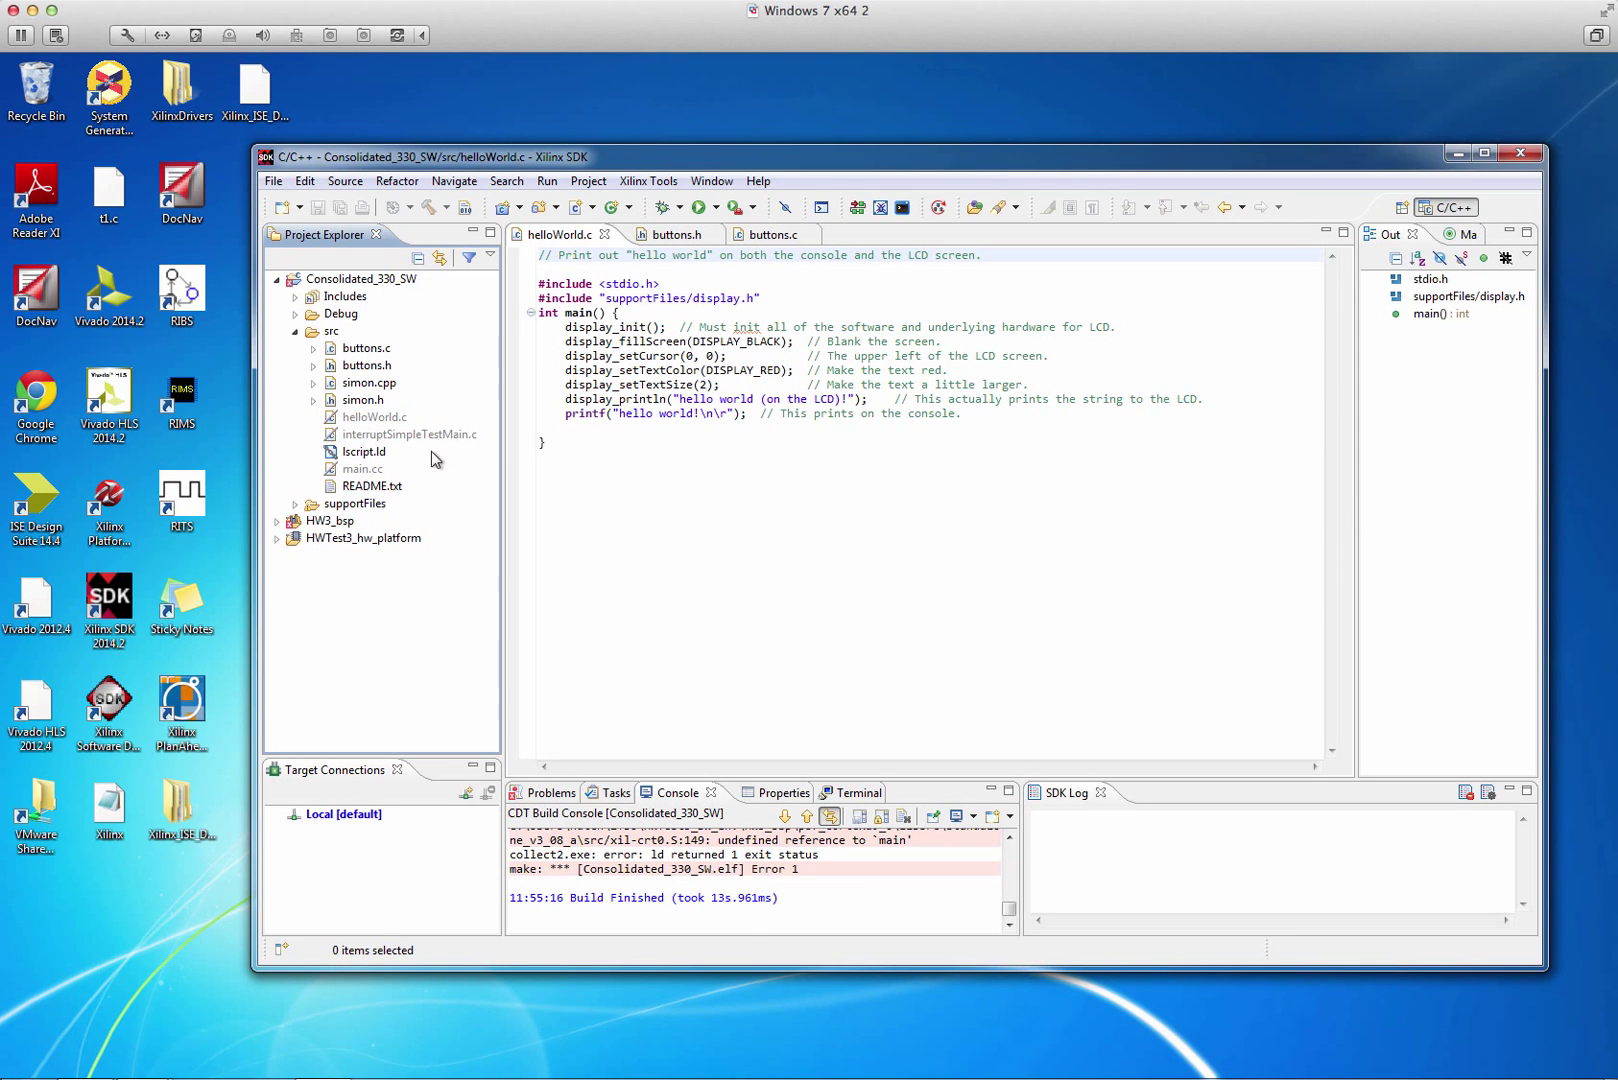
- Untick 'Exclude resource from build' in helloWorld.c's Properties and confirm to rebuild
right_click(370, 416)
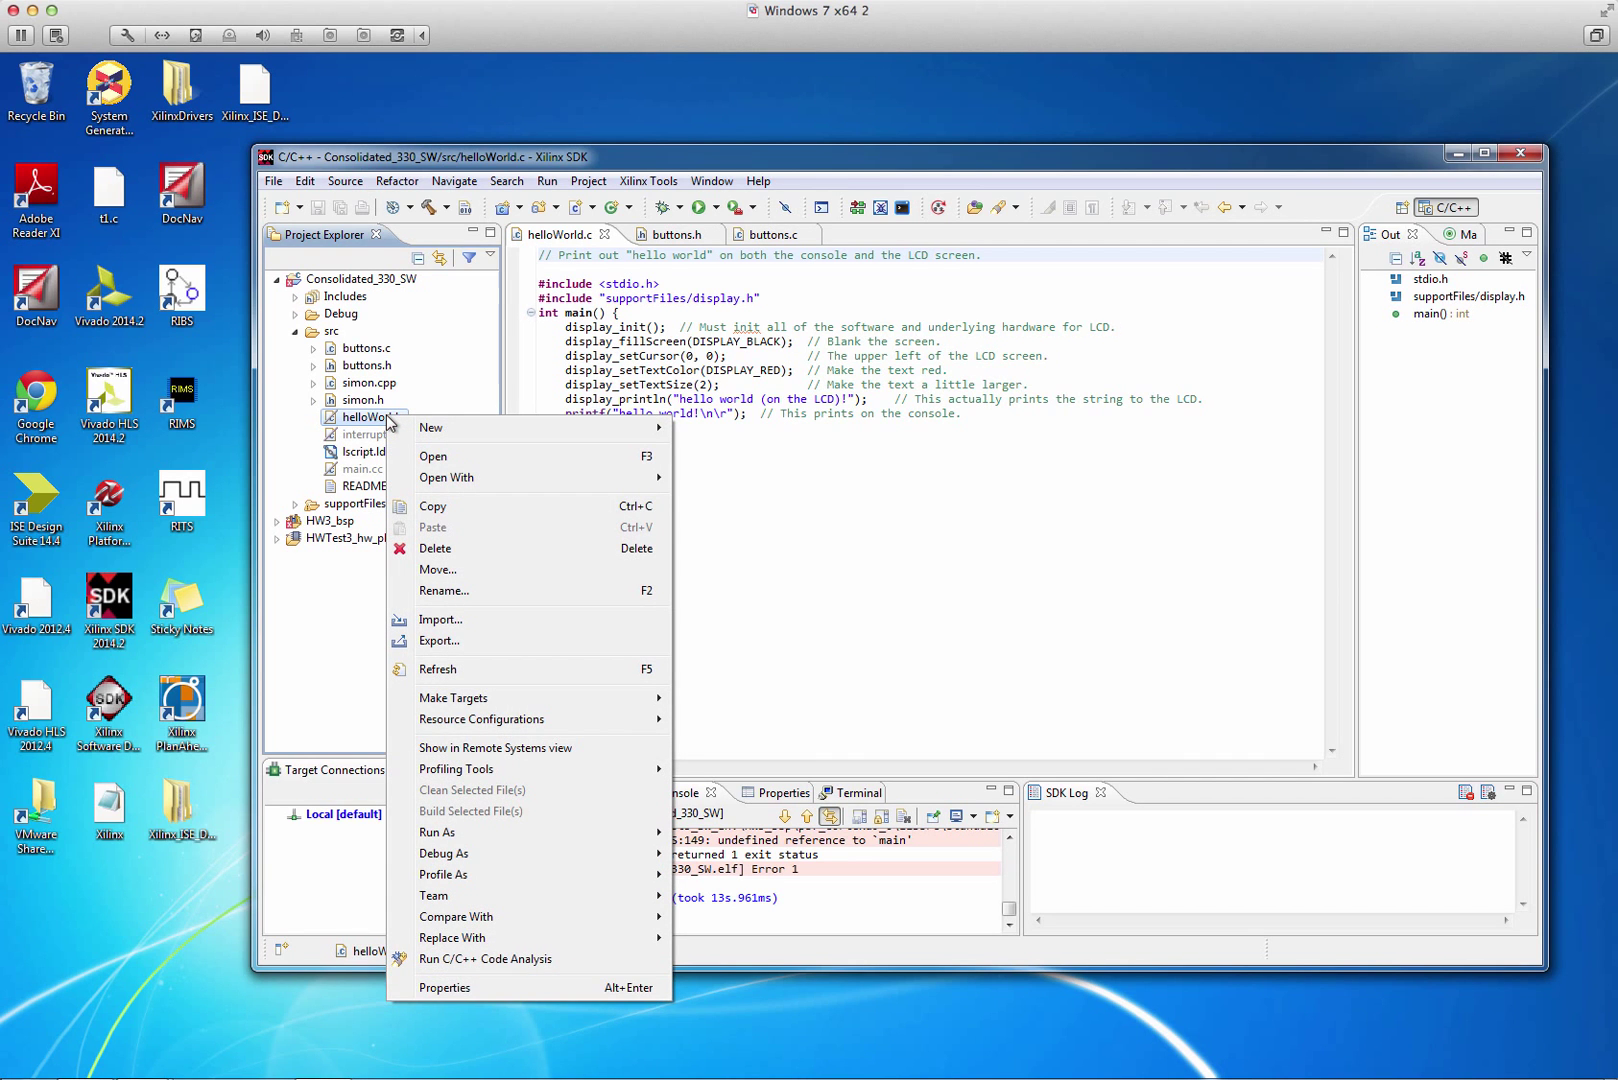
click(444, 988)
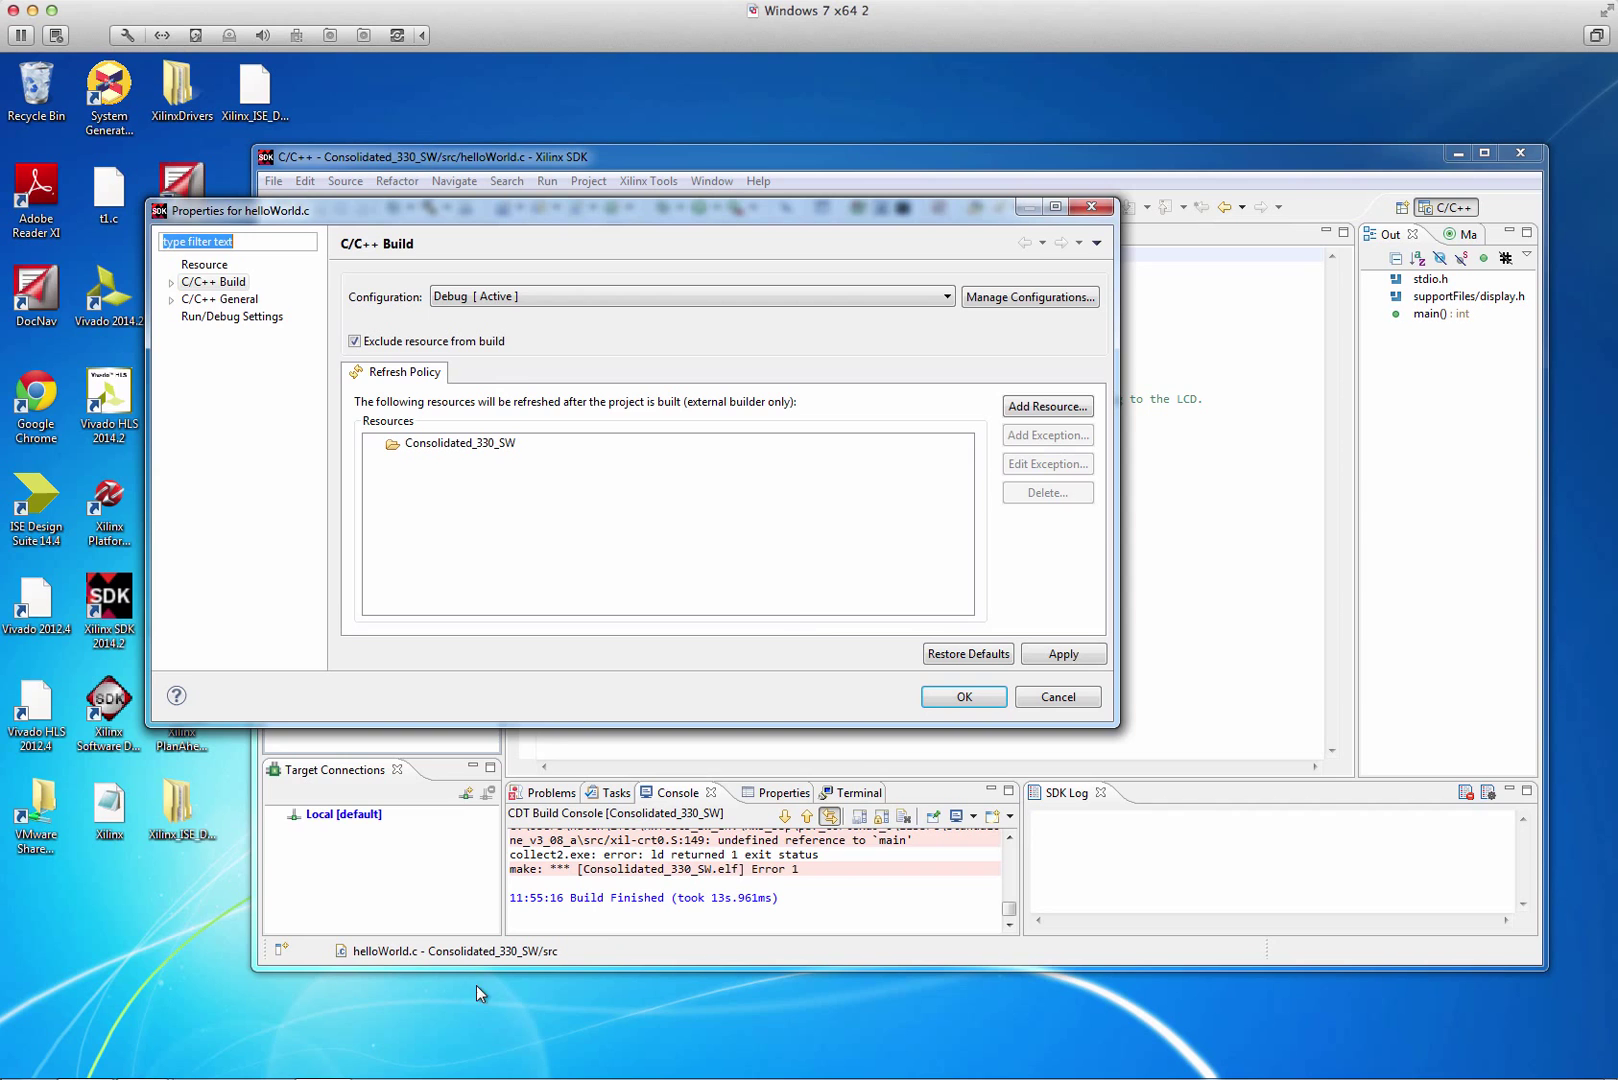
click(354, 342)
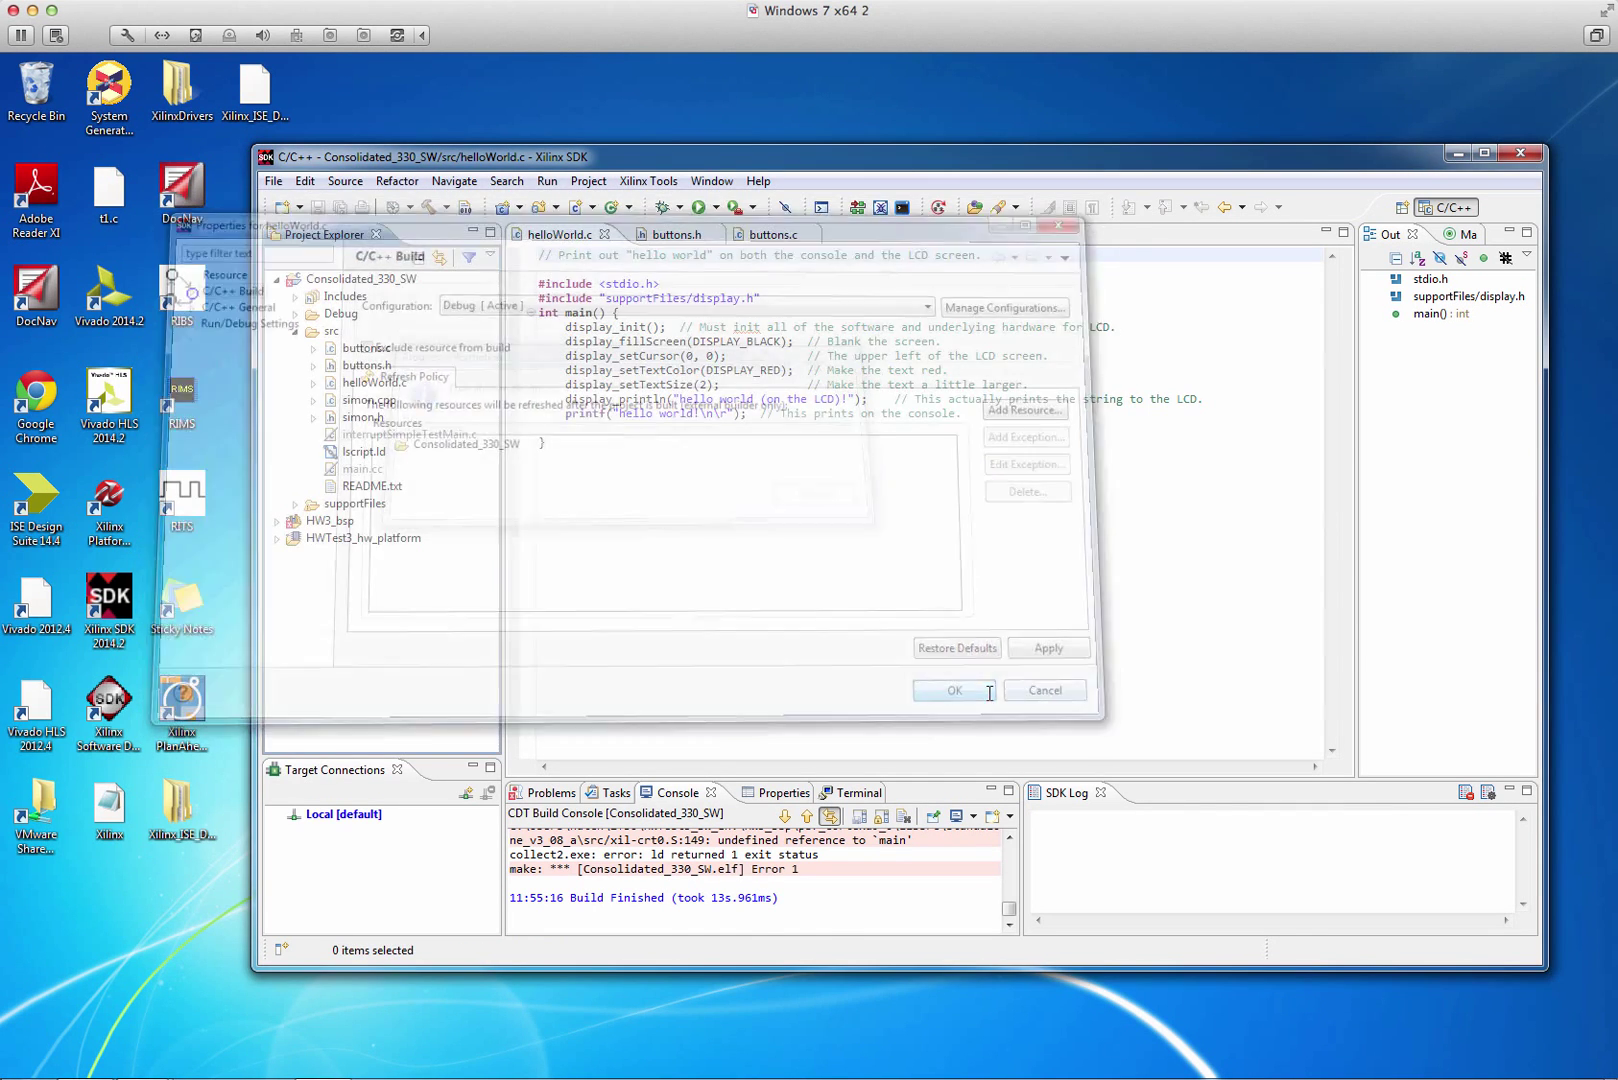
click(952, 690)
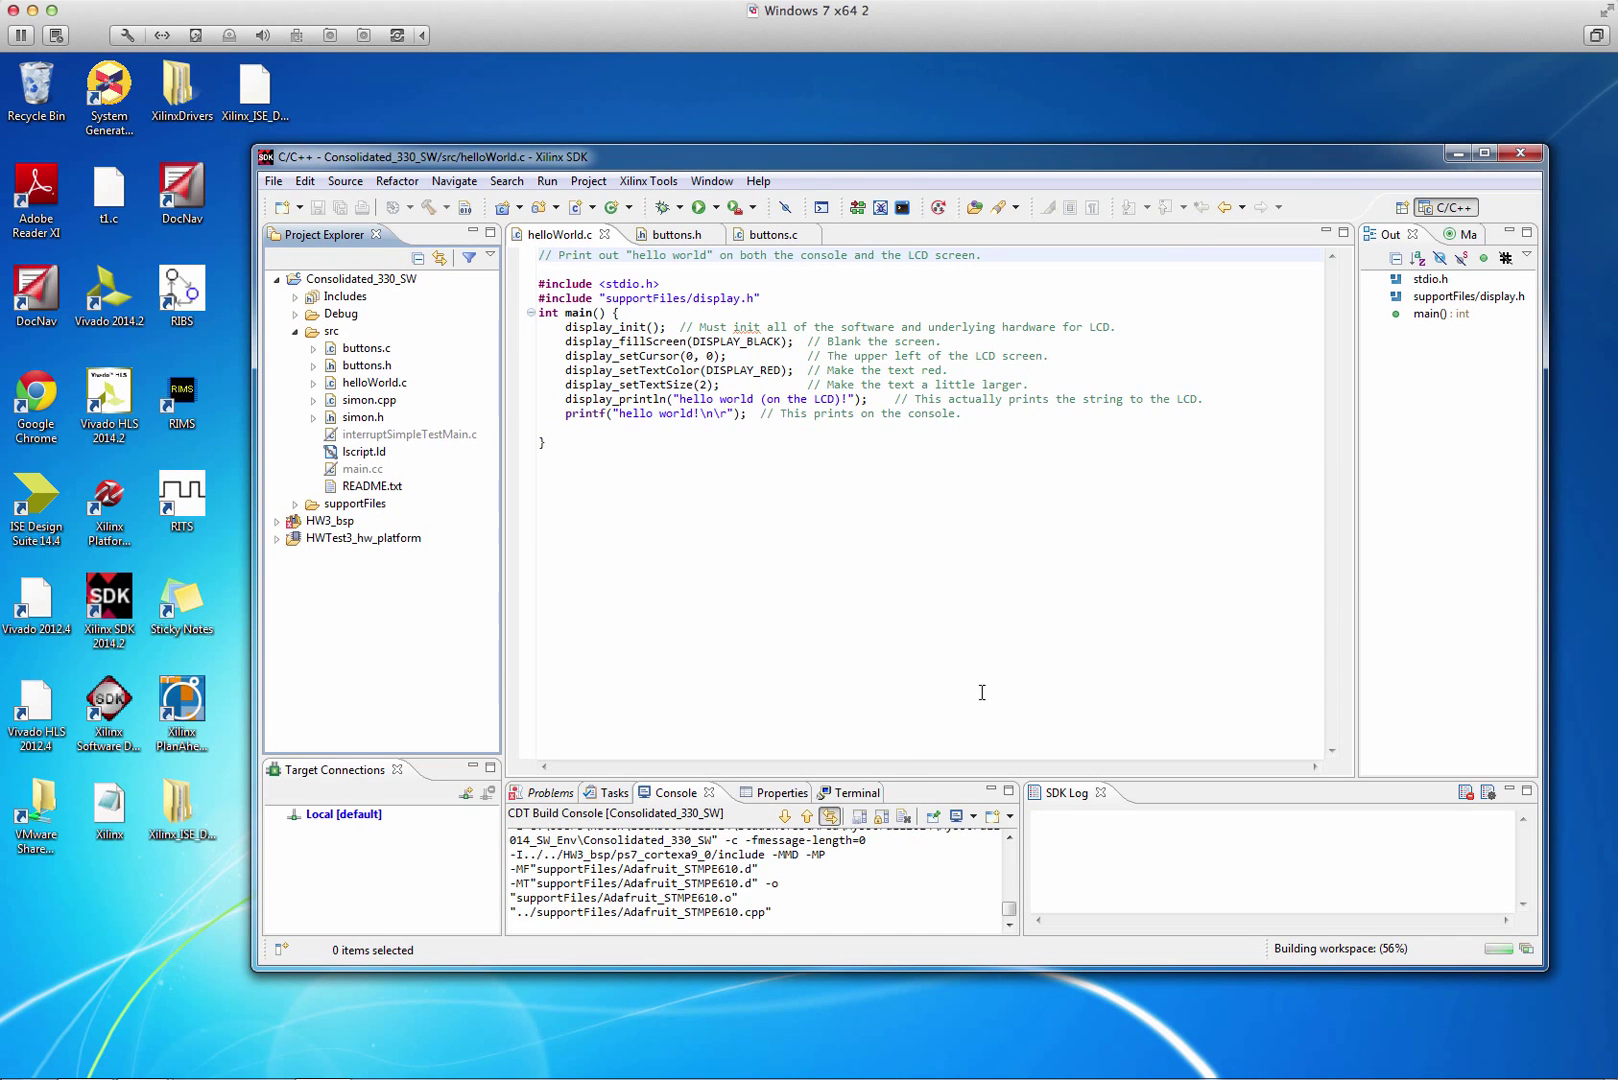